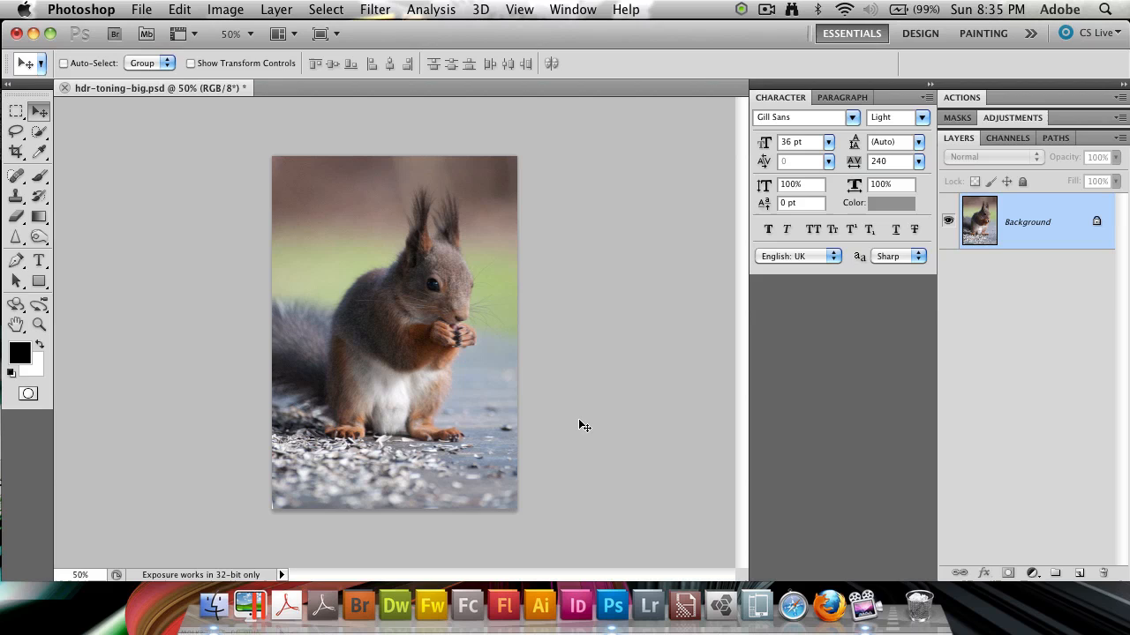
Check the photo's size, then set up Canvas Size in pixels with Relative ticked
click(224, 10)
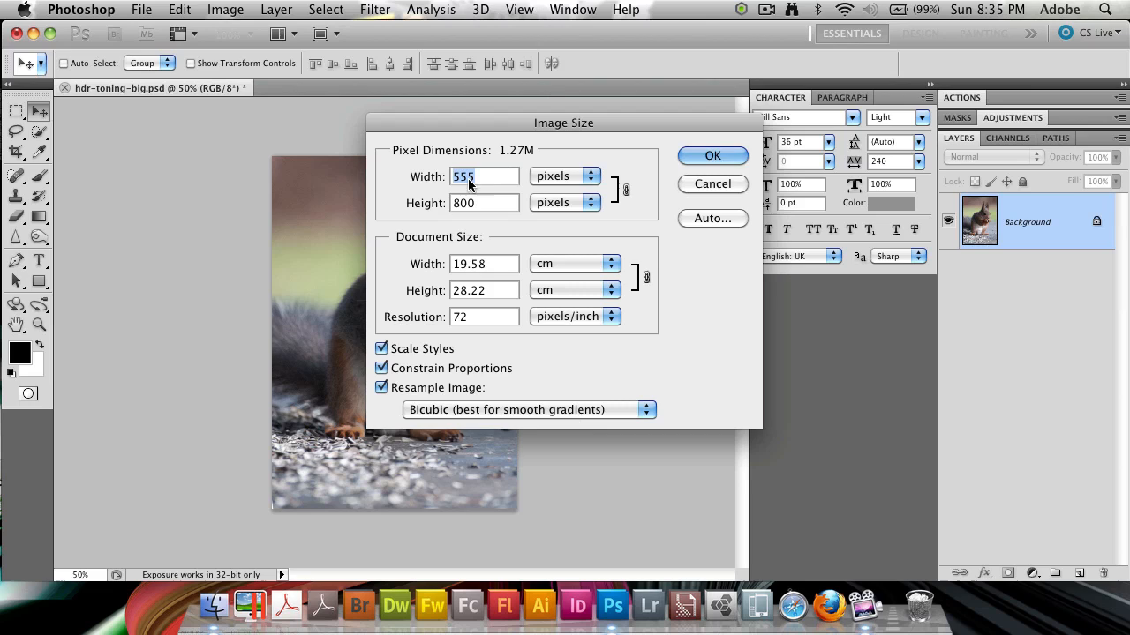
mouse_move(473, 316)
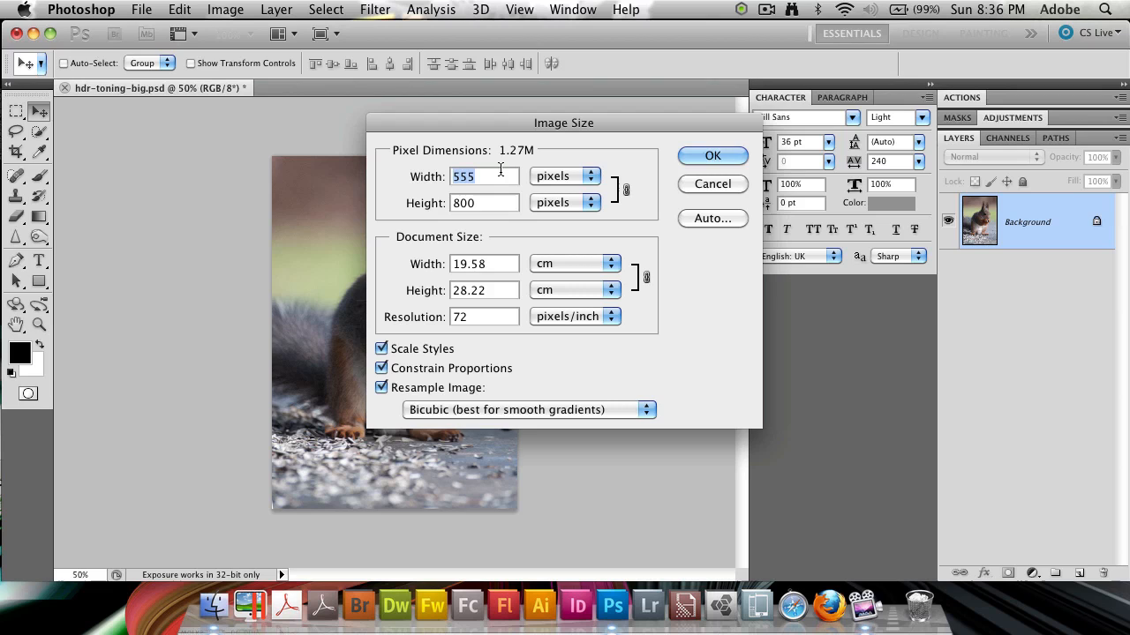
click(712, 156)
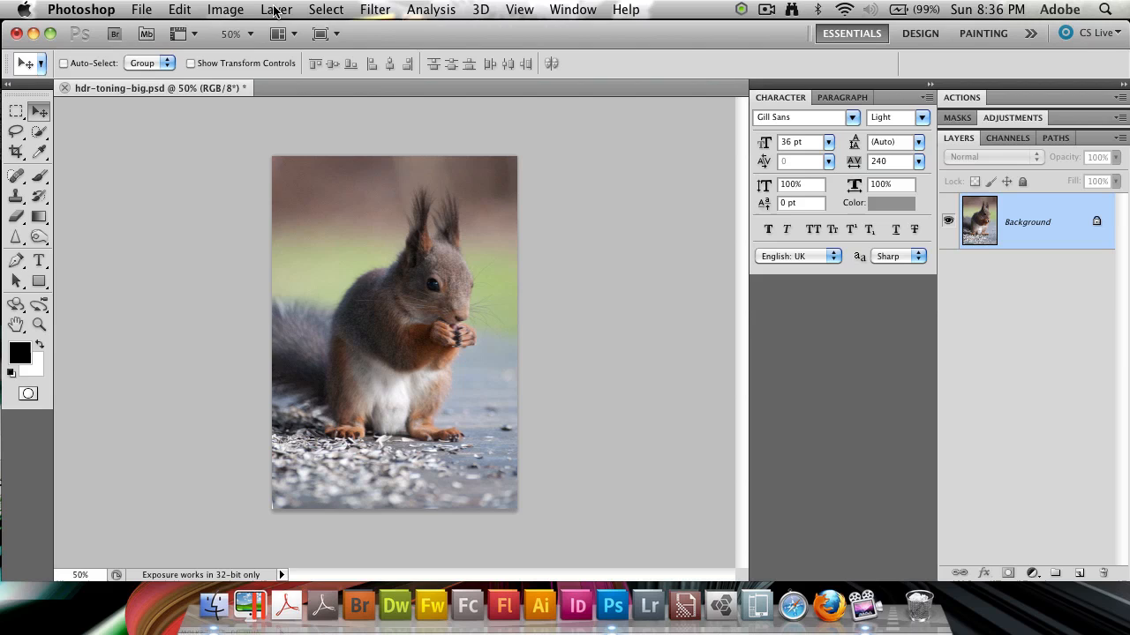
click(225, 9)
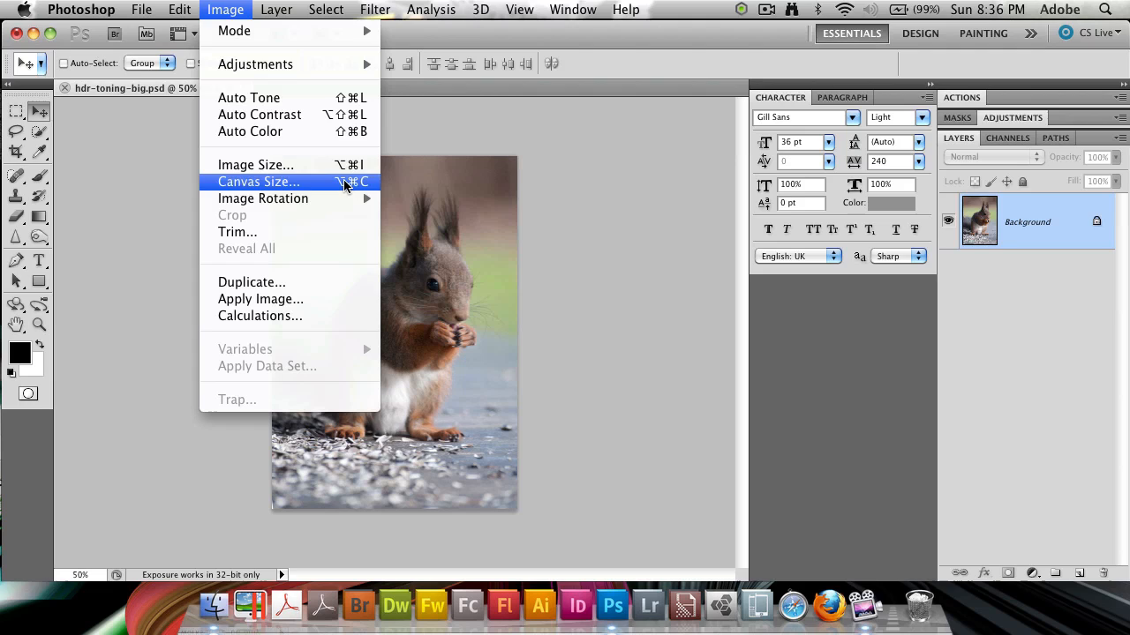
click(259, 182)
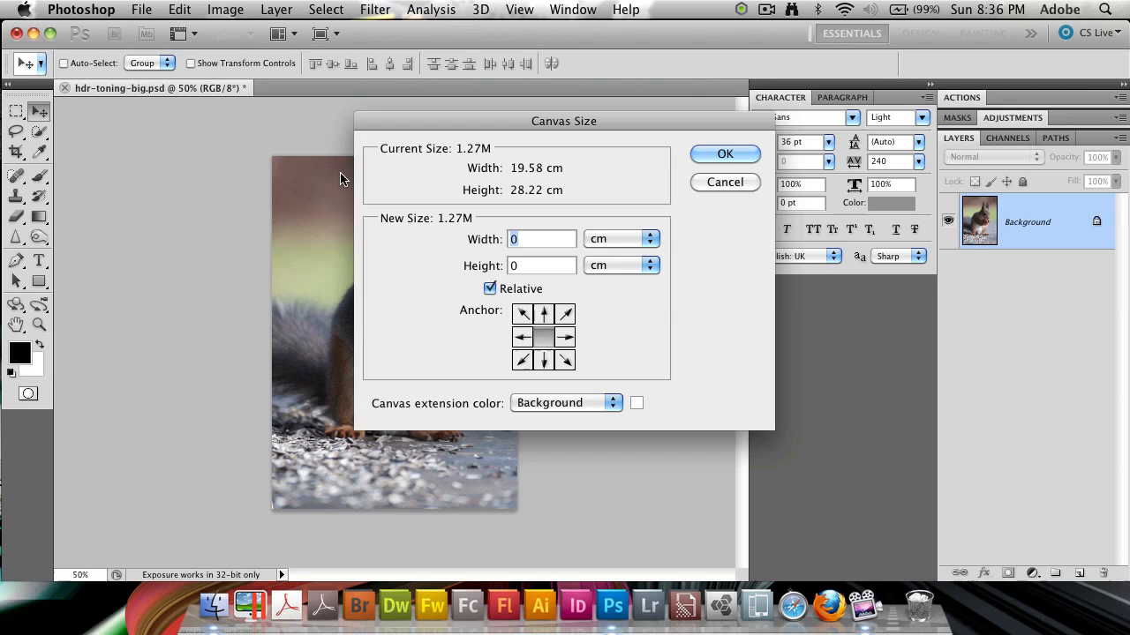
click(490, 289)
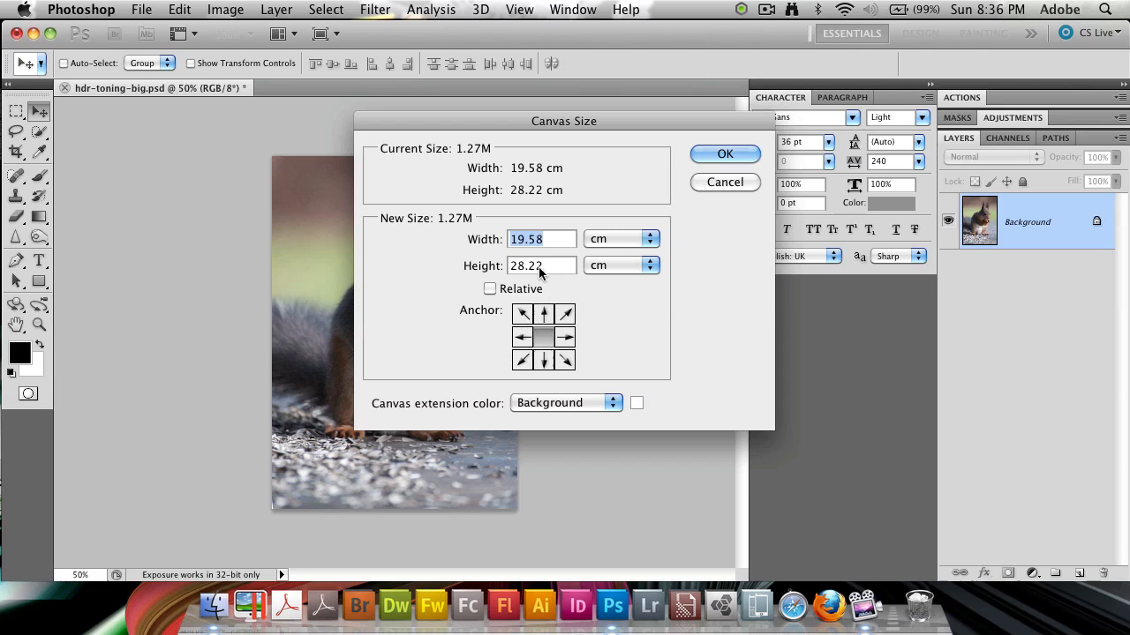
click(652, 238)
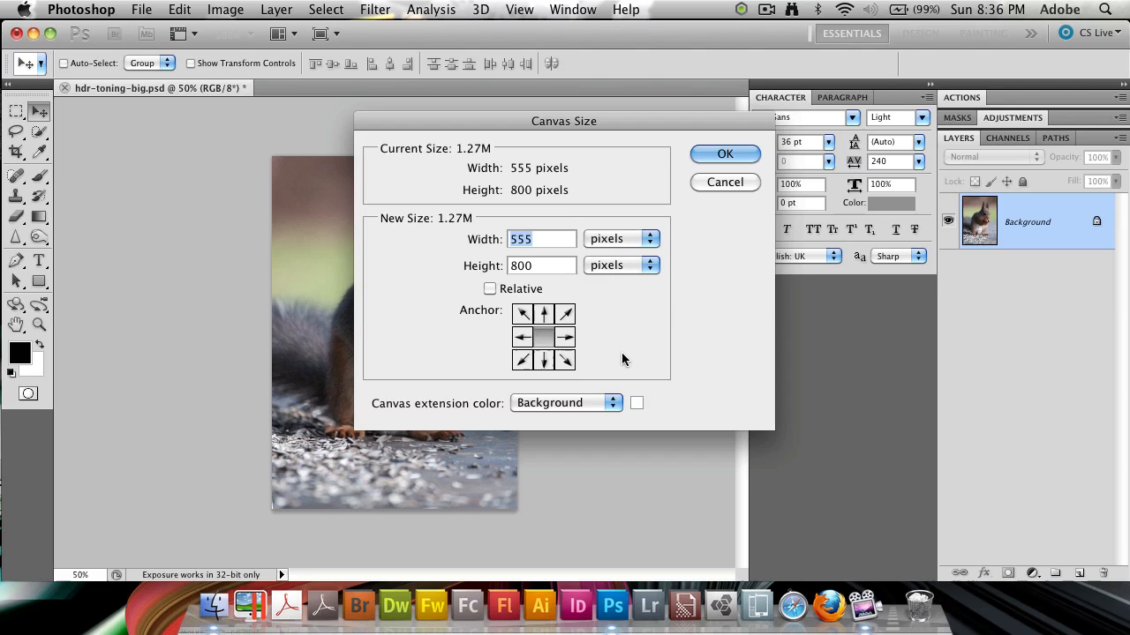
click(490, 289)
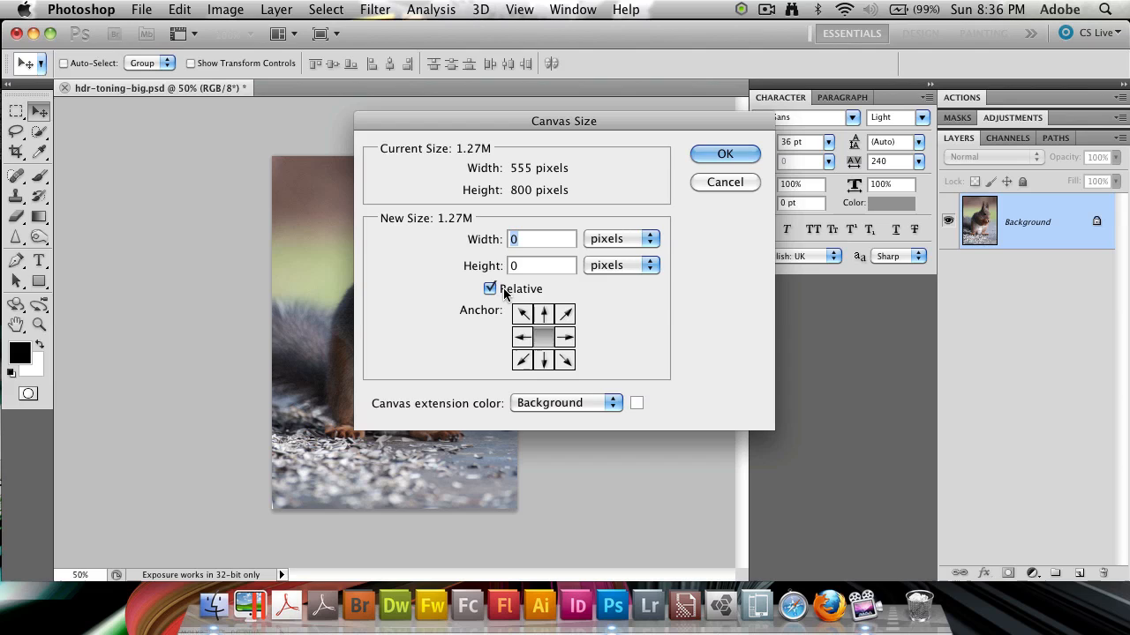
Enlarge the canvas by 50 pixels in width and height
text(50)
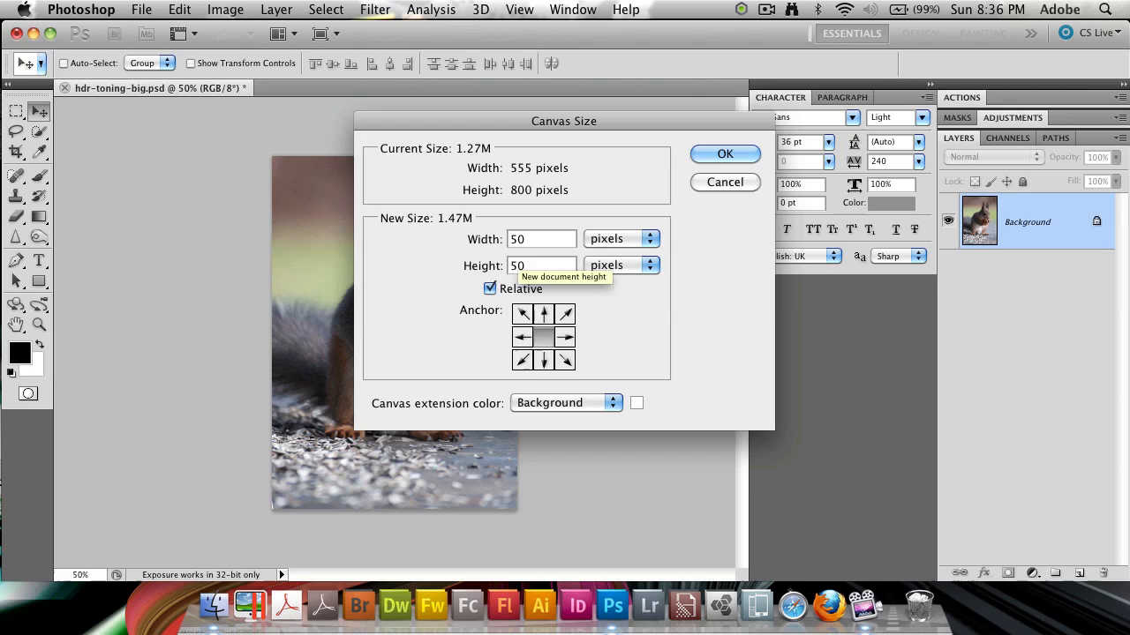
mouse_move(554, 347)
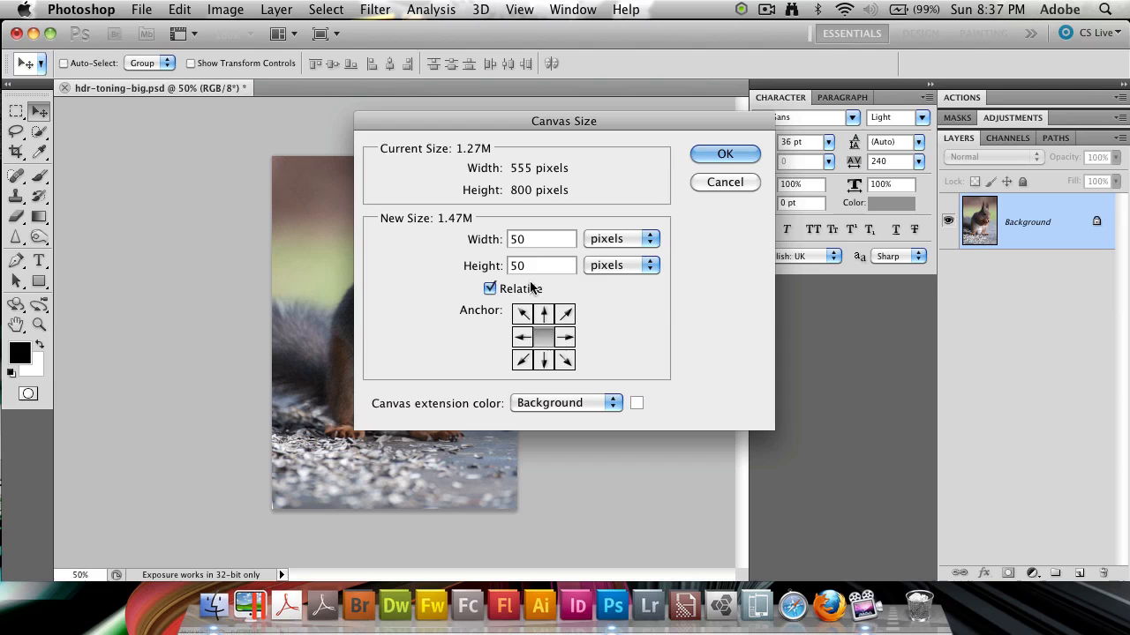
mouse_move(511, 410)
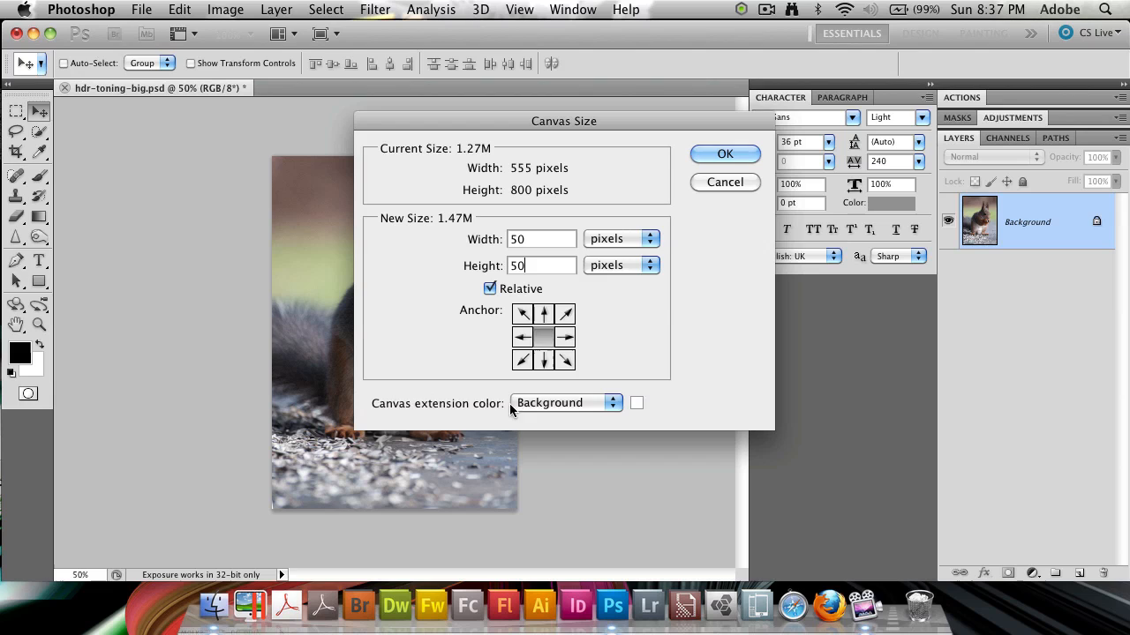
click(725, 153)
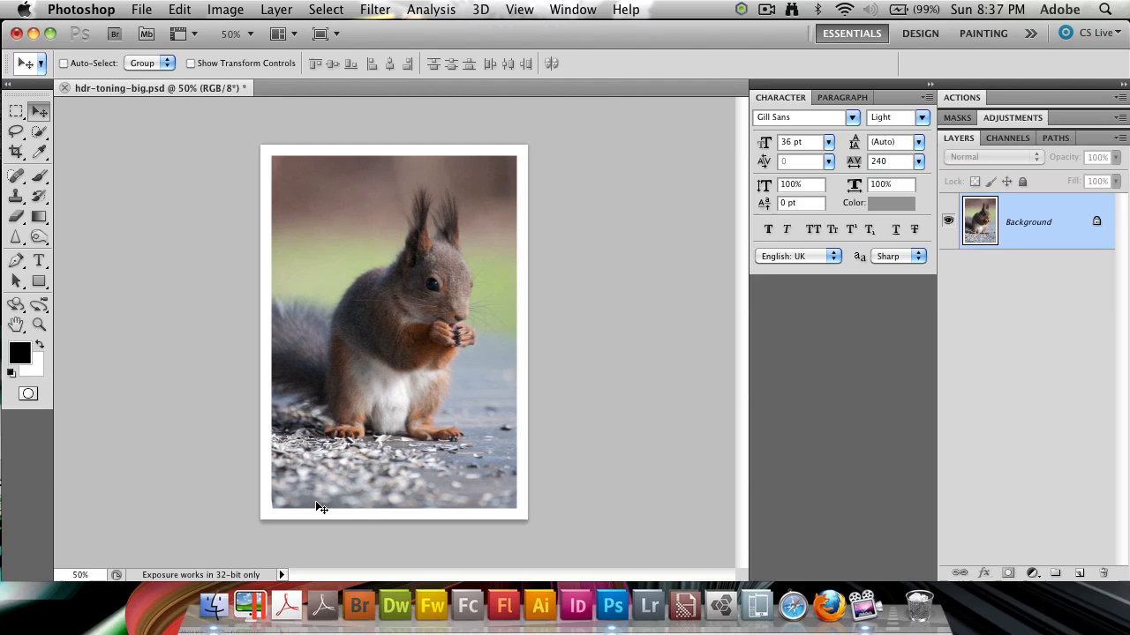
Add 50 pixels of canvas height with a top-centre anchor so it extends below
click(224, 10)
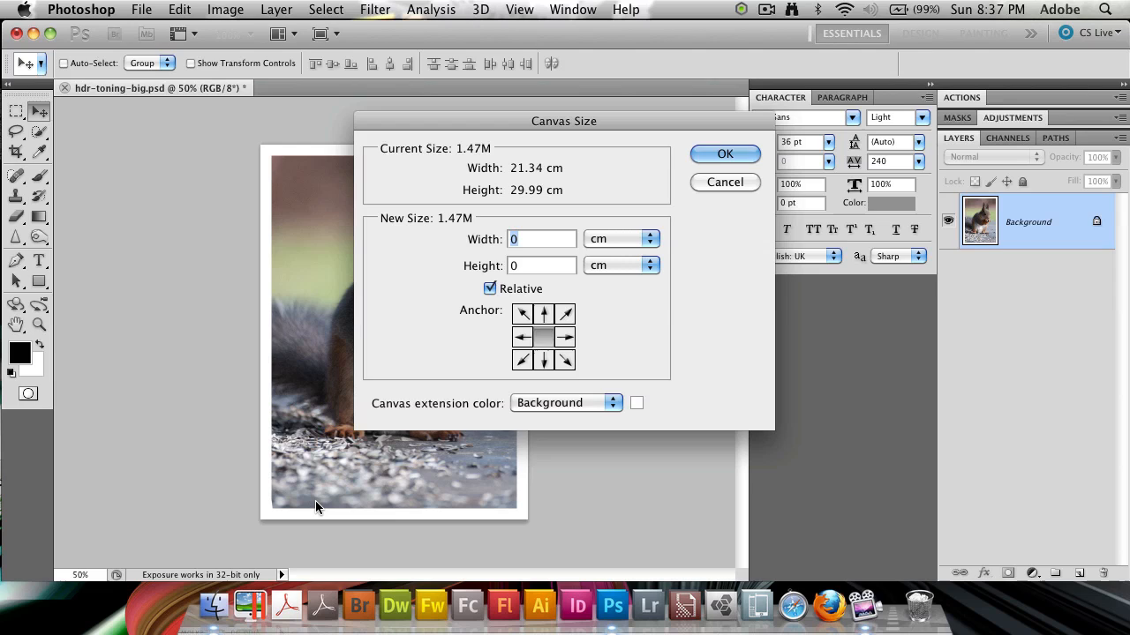
click(650, 239)
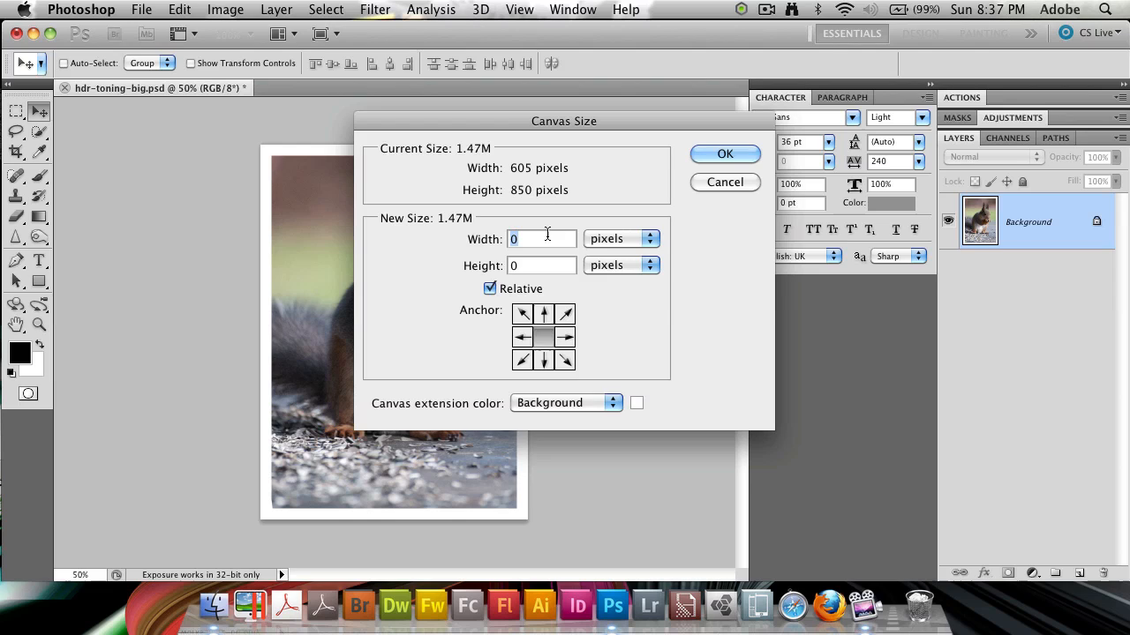
text(50)
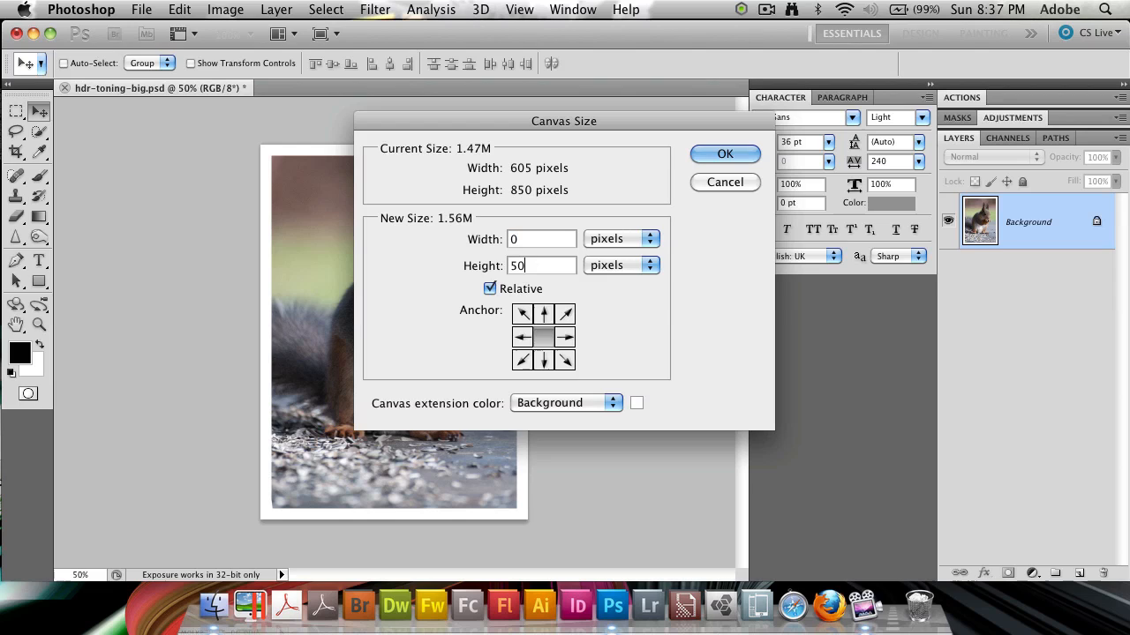
click(544, 314)
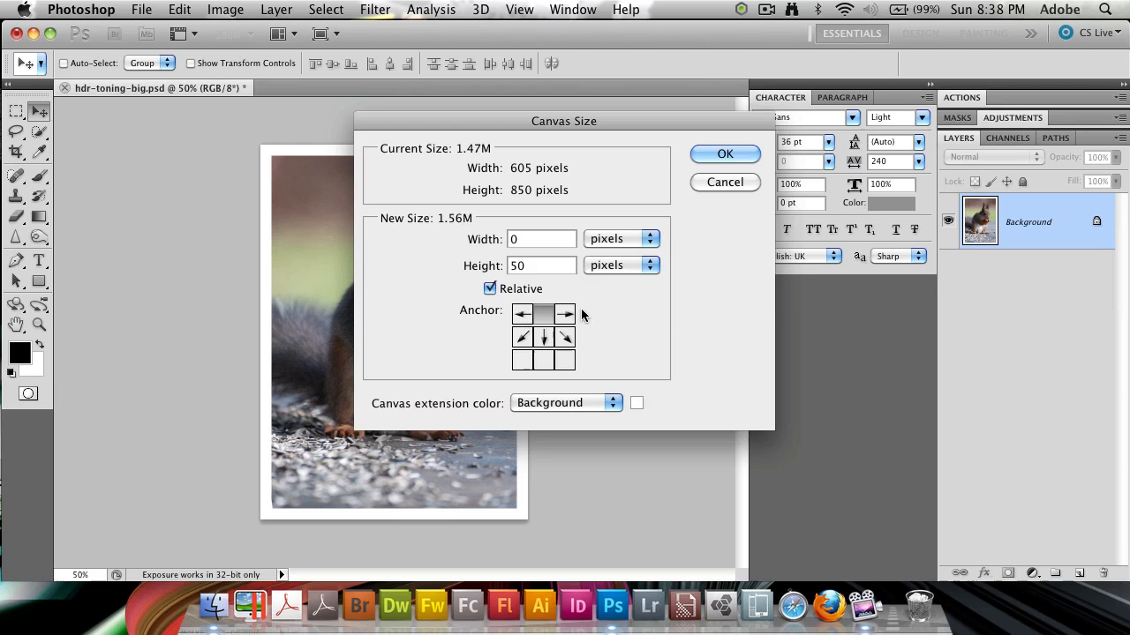
click(725, 154)
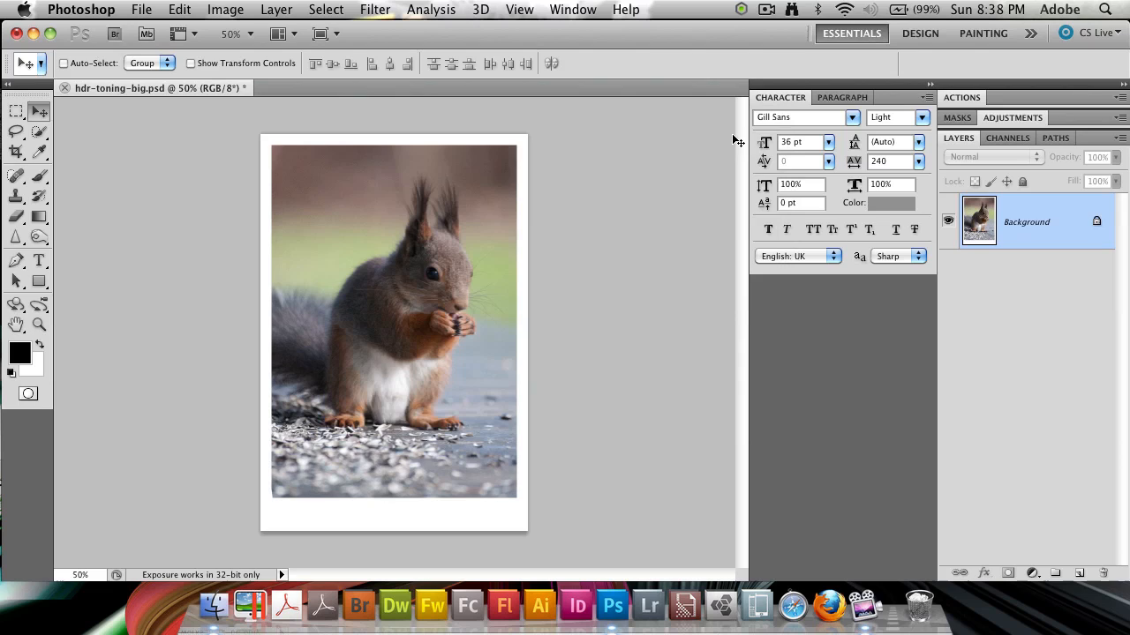
mouse_move(357, 510)
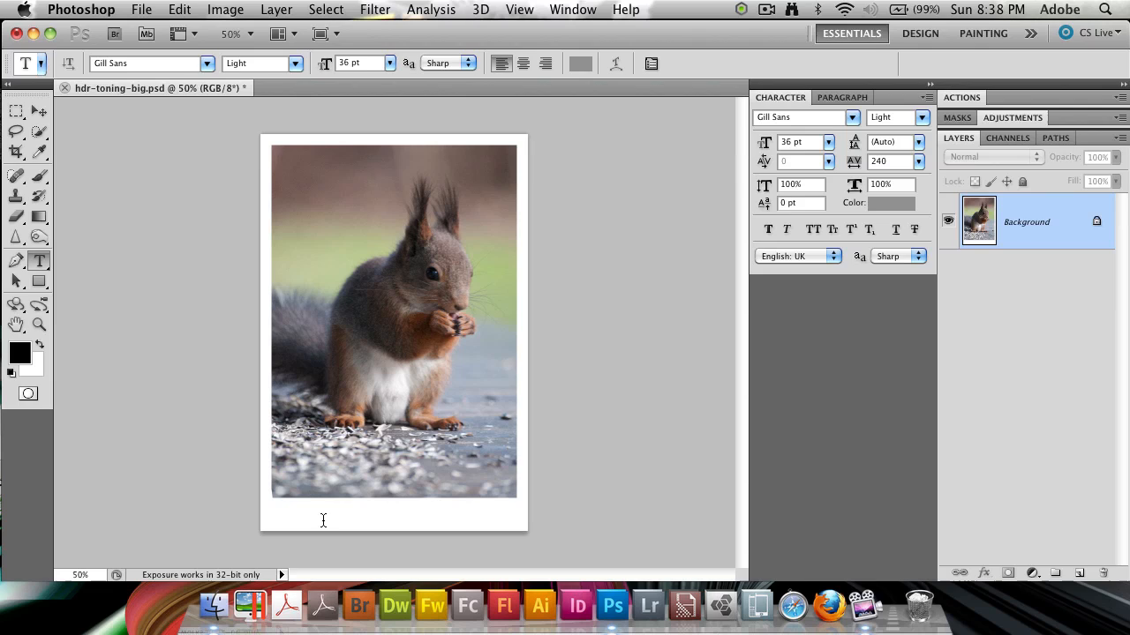
Type the credit 'erik bernskiold pho' in the bottom border
text(erik bernskiold pho)
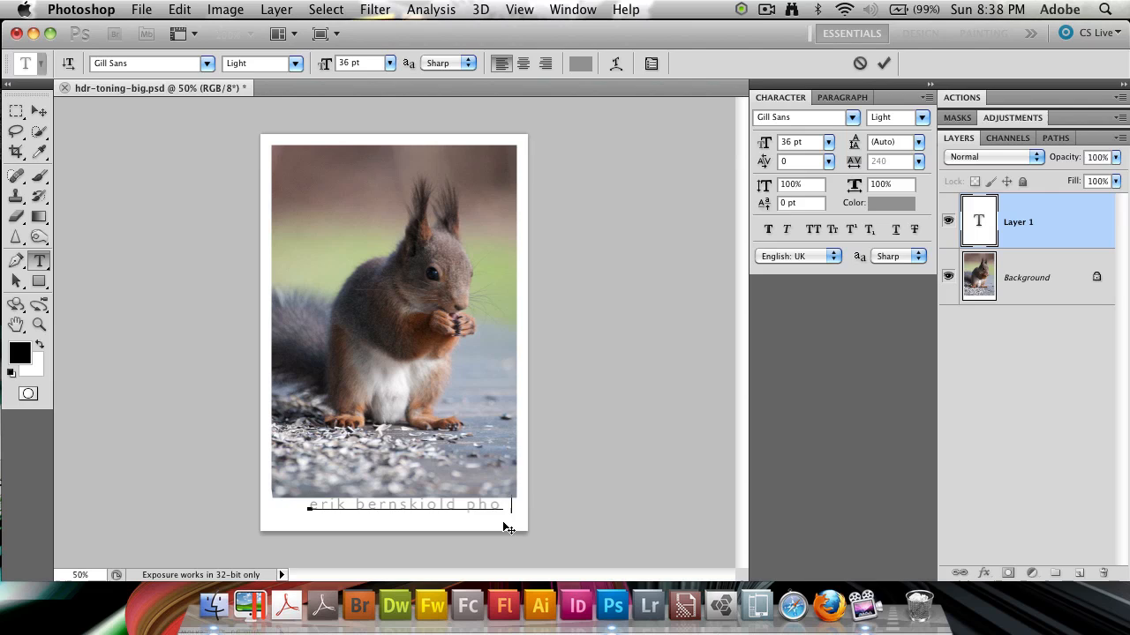